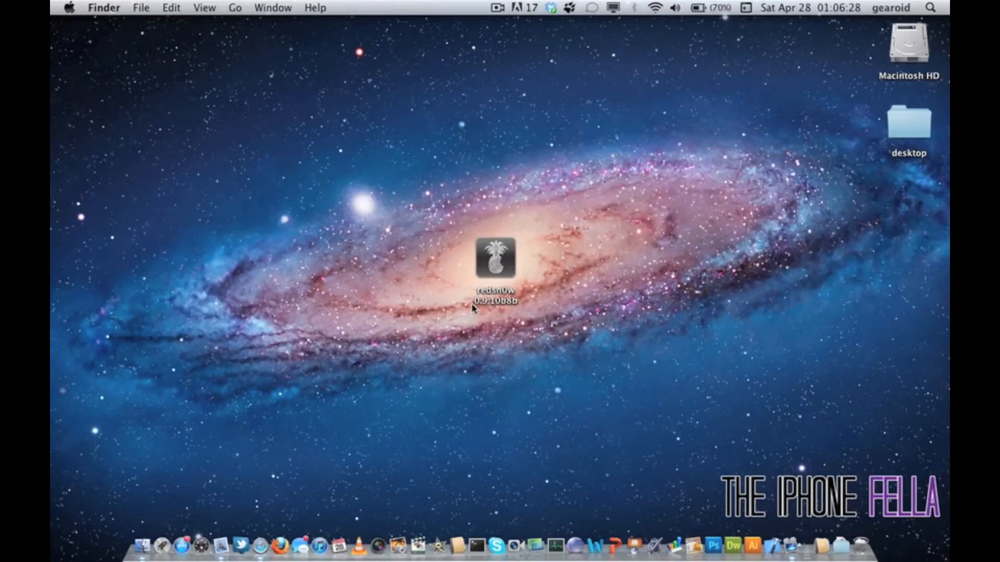
mouse_move(533, 306)
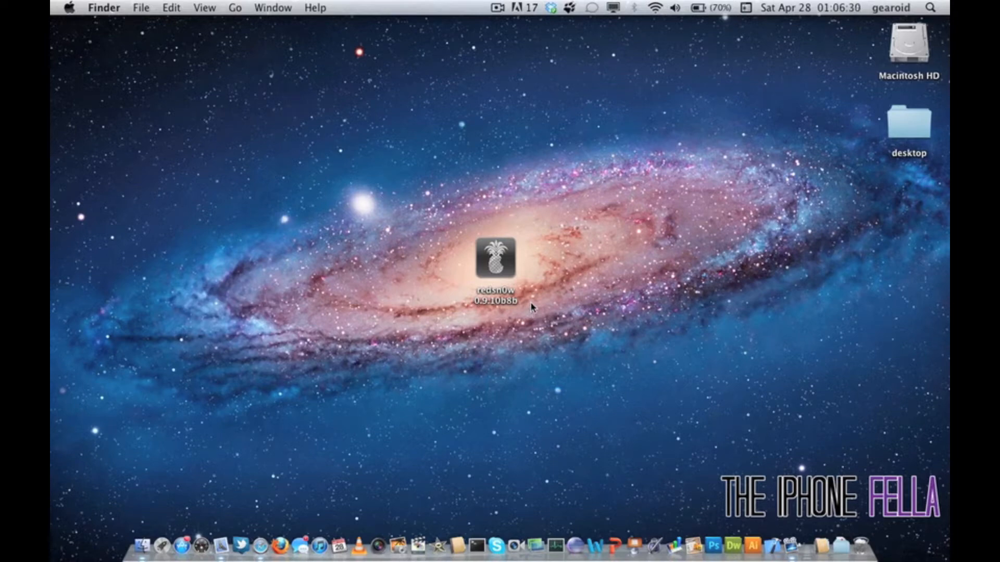
mouse_move(522, 271)
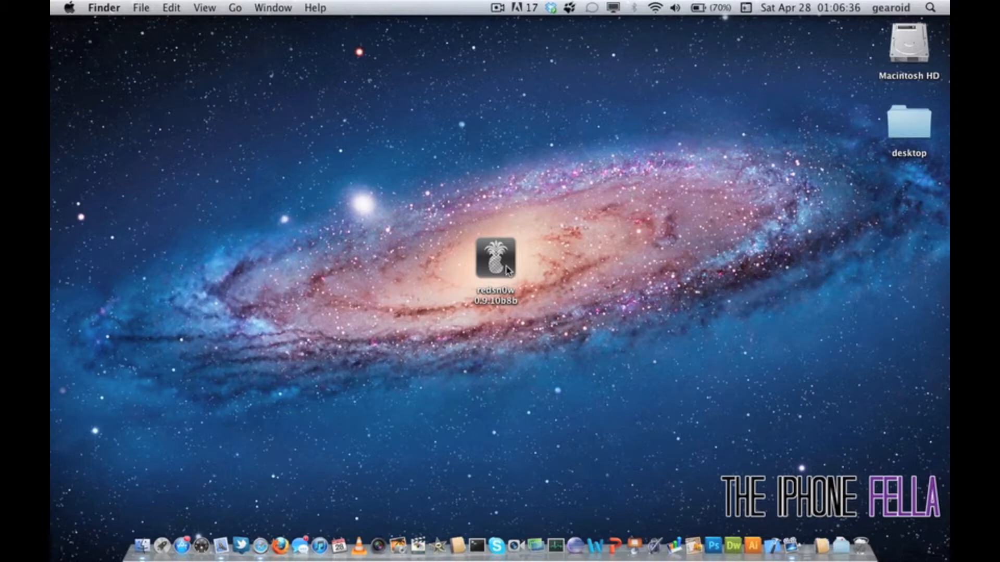
- Launch redsn0w from the desktop and go to the Extras → Even more page
double_click(496, 261)
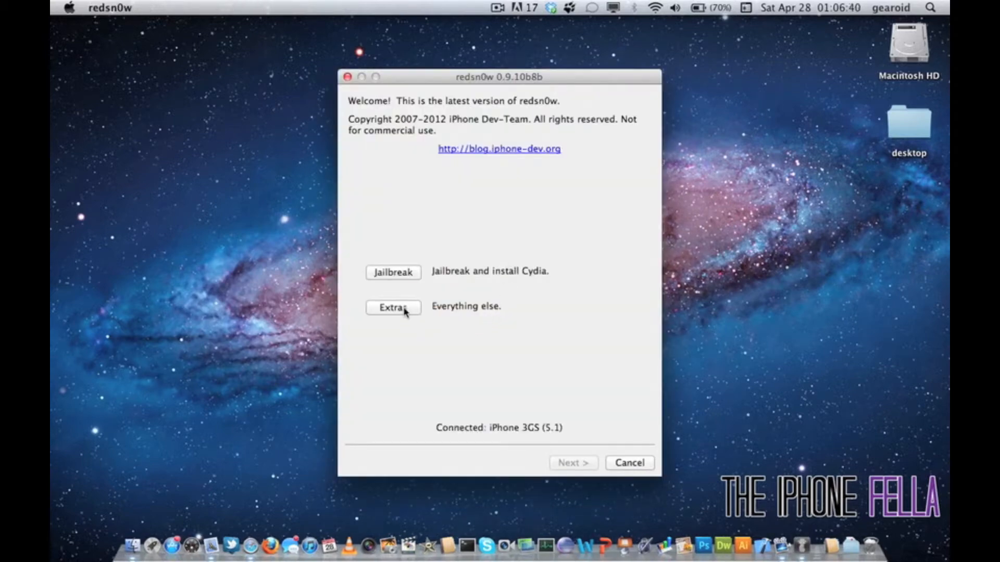
left_click(392, 307)
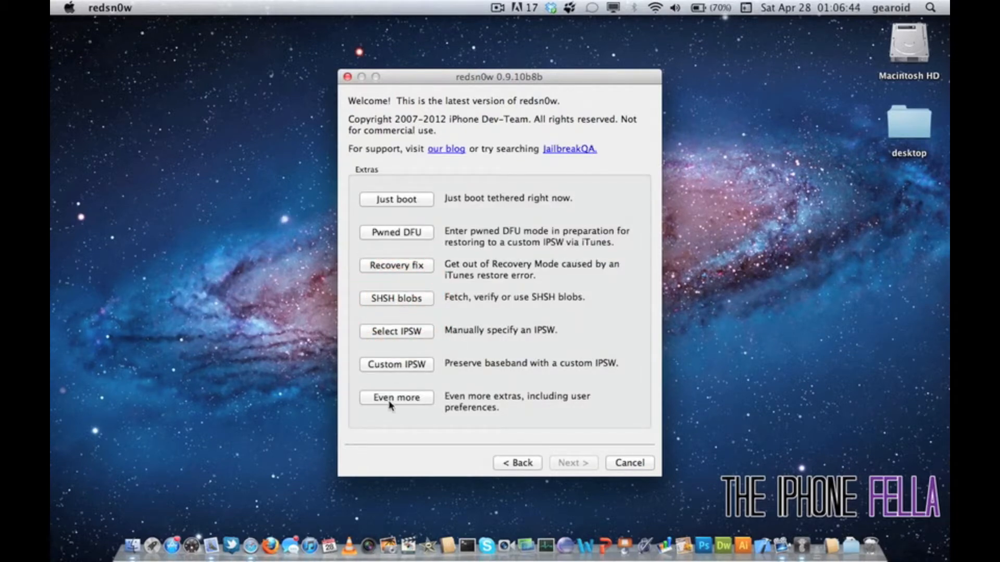
left_click(396, 397)
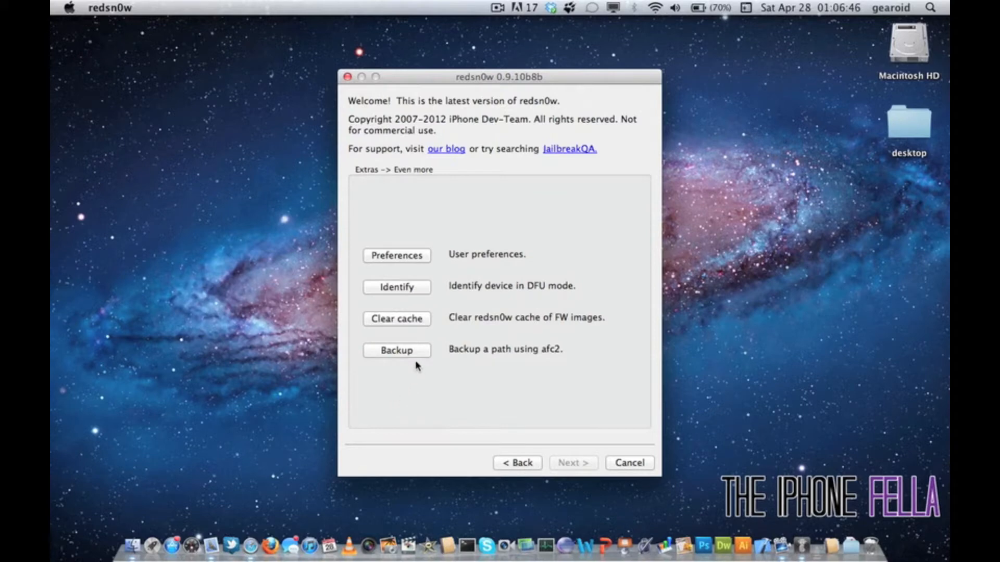
mouse_move(483, 351)
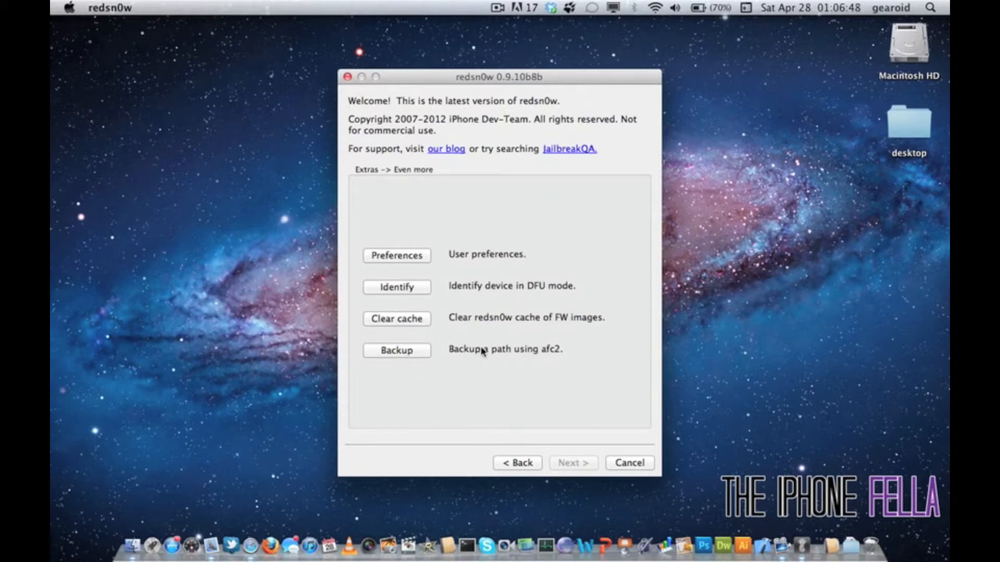
- Back up /var/root/Library/Lockdown to a Lockdown zip on the desktop and unpack it
left_click(396, 350)
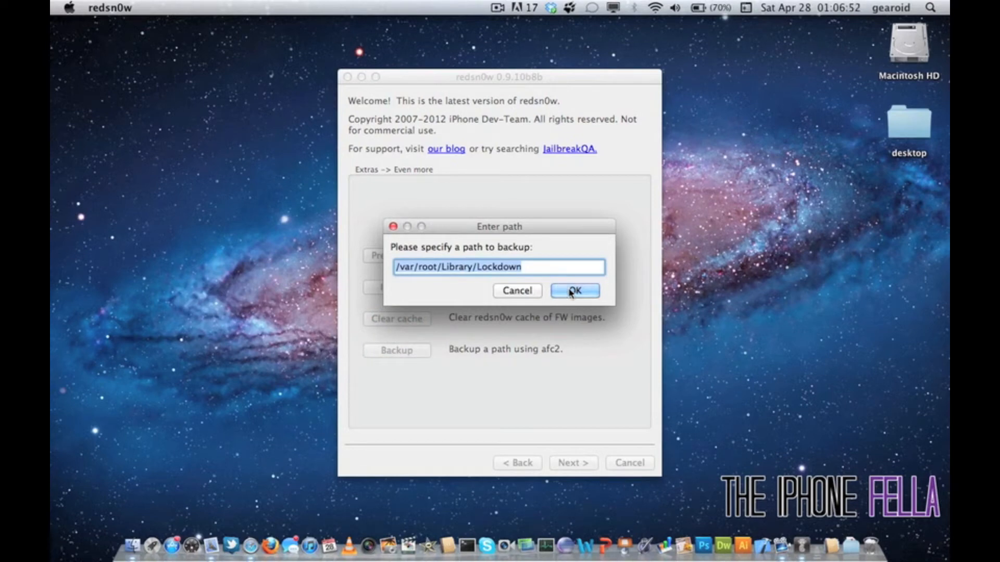
left_click(573, 291)
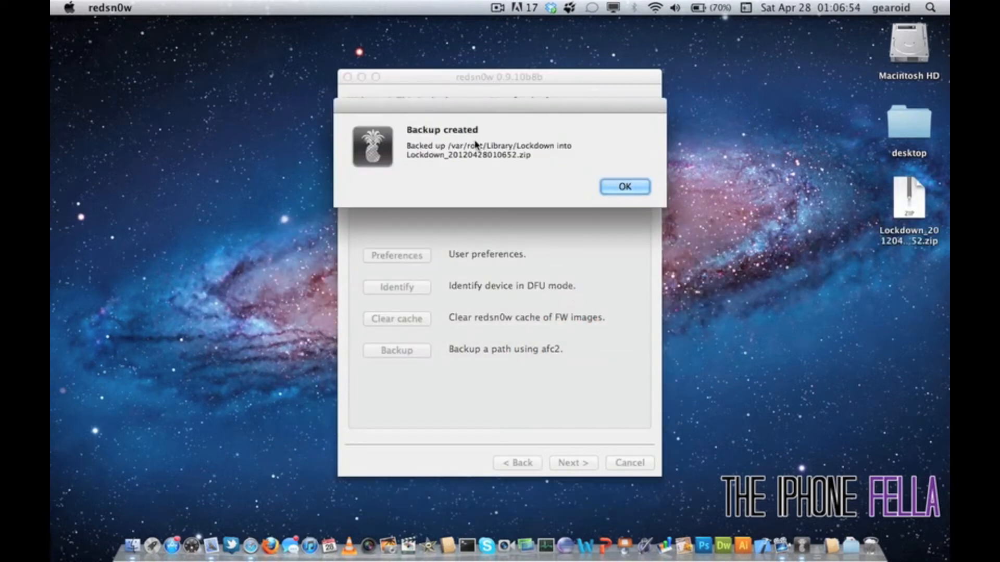
left_click(623, 187)
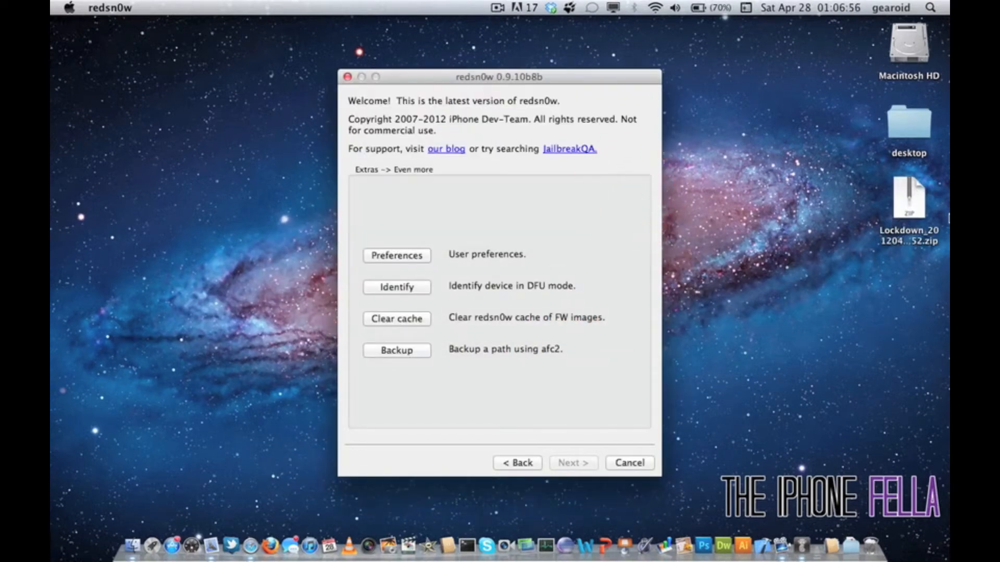
left_click(908, 198)
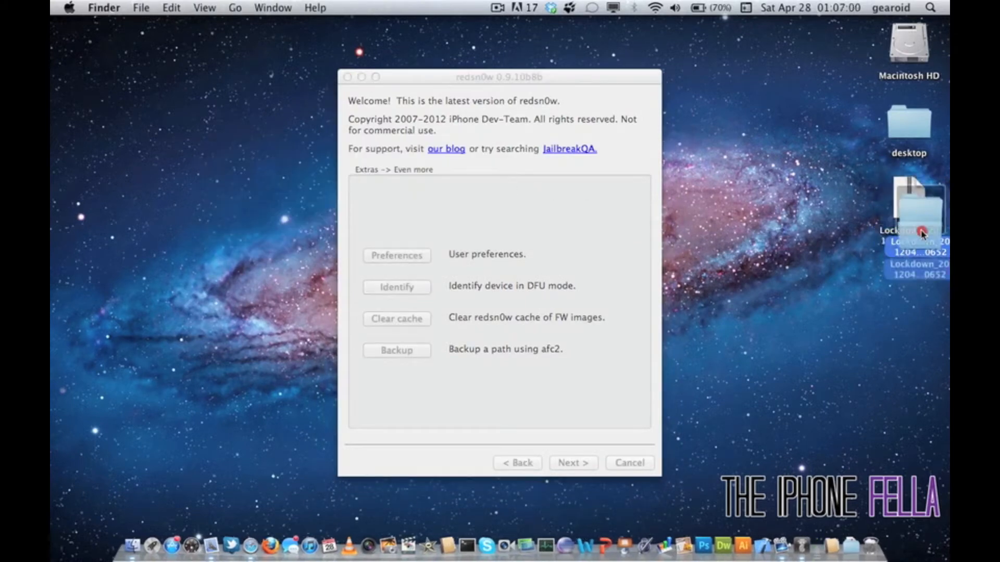
double_click(921, 231)
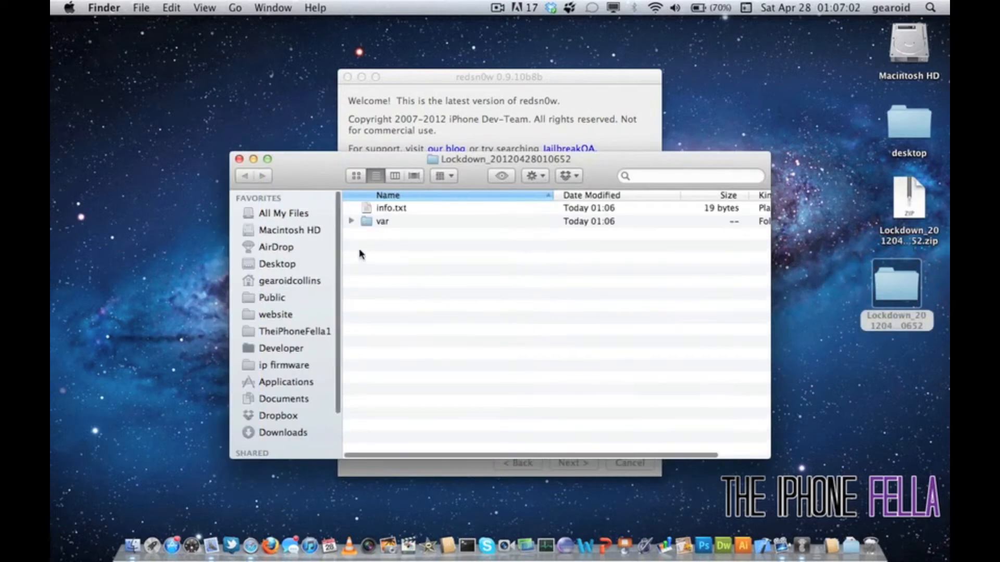
double_click(381, 221)
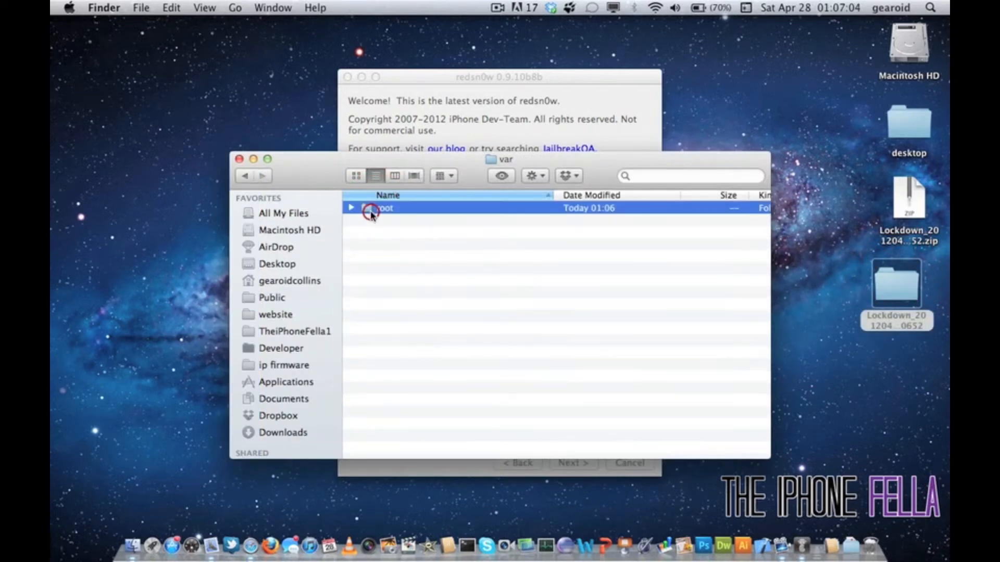
double_click(377, 208)
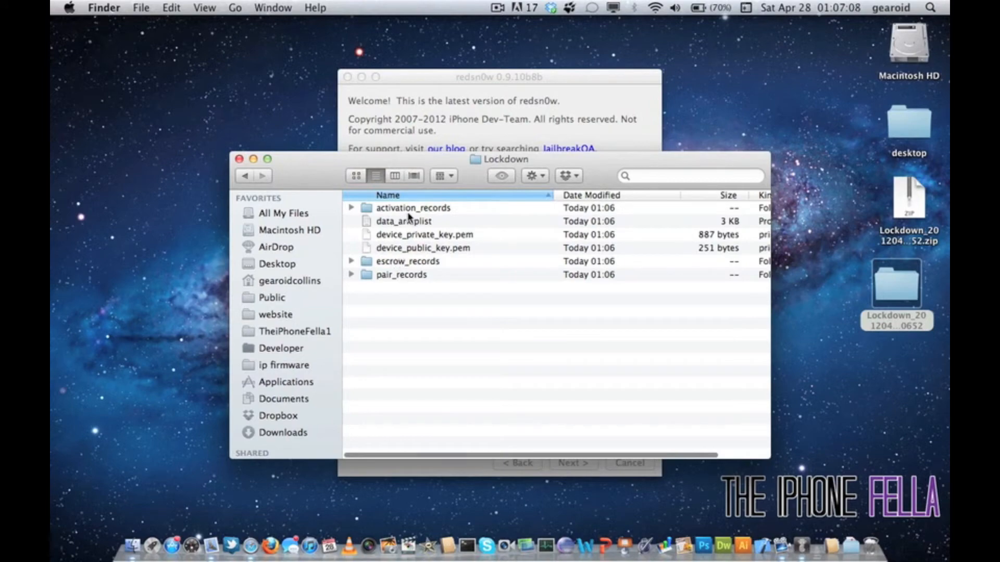
double_click(412, 207)
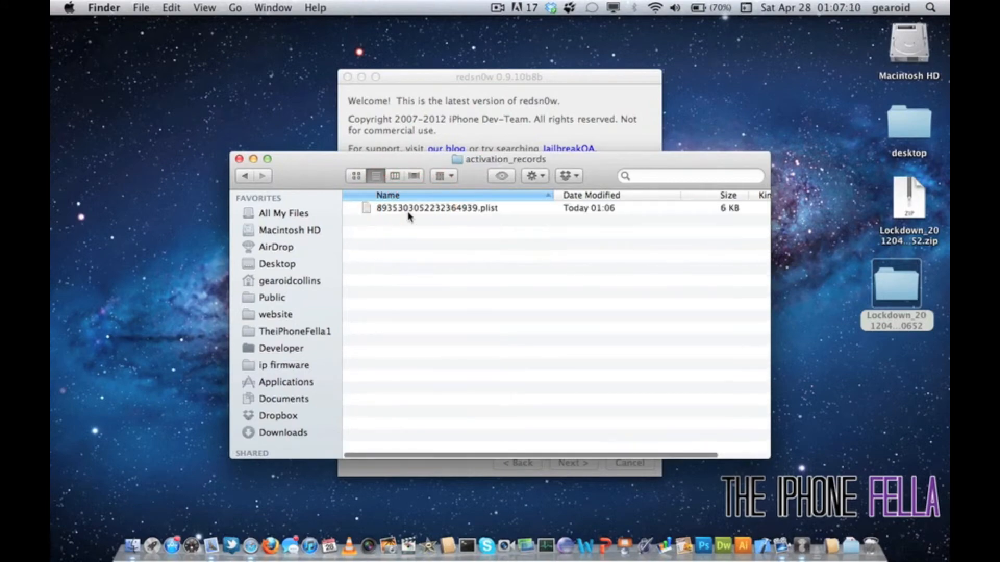
double_click(436, 208)
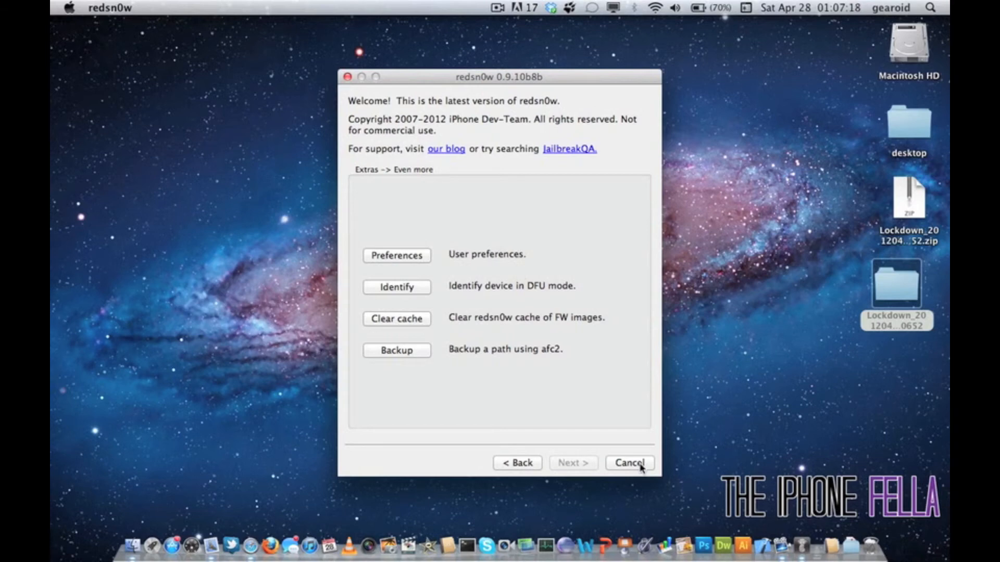
- Quit redsn0w with Cancel, leaving the Lockdown zip and folder on the desktop
left_click(629, 462)
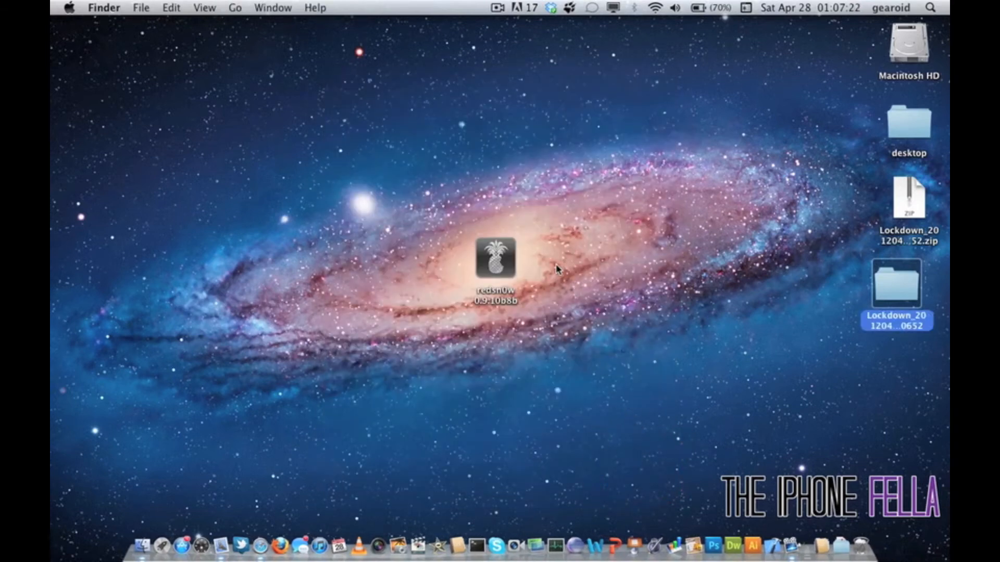
mouse_move(577, 208)
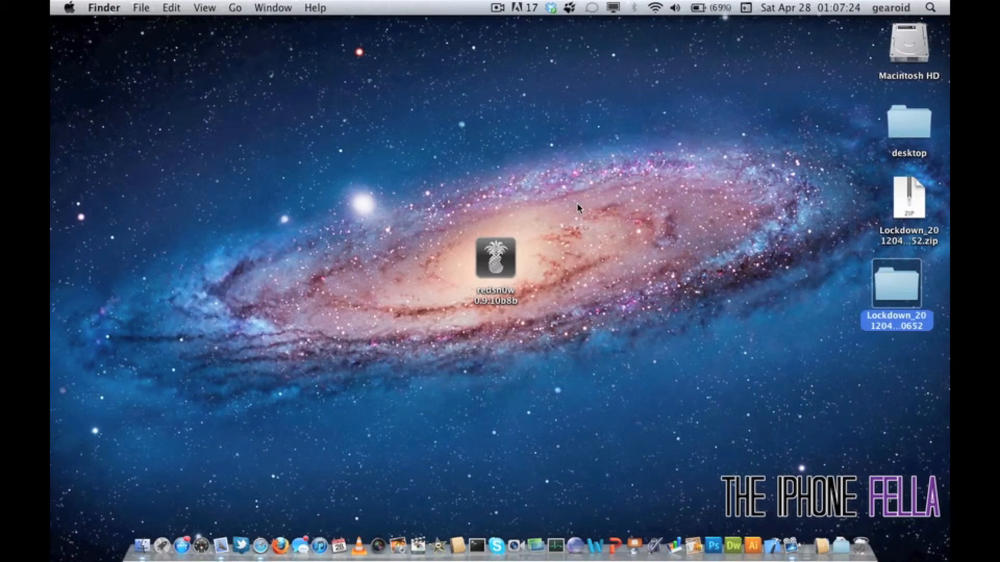